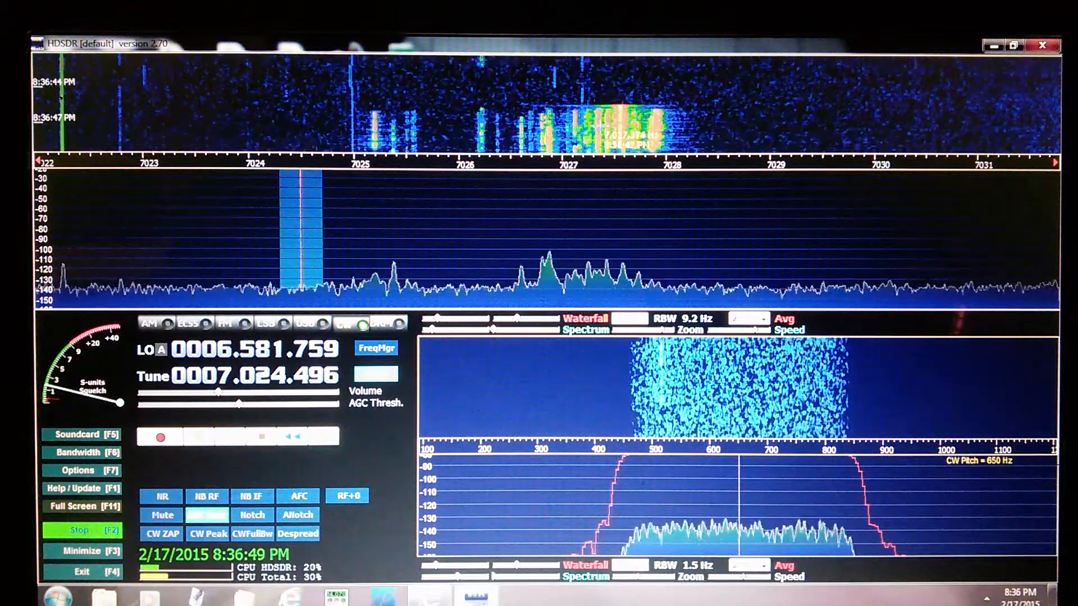
Step: Tune HDSDR to 7.027344 MHz on the CW signal cluster via the spectrum display
click(591, 241)
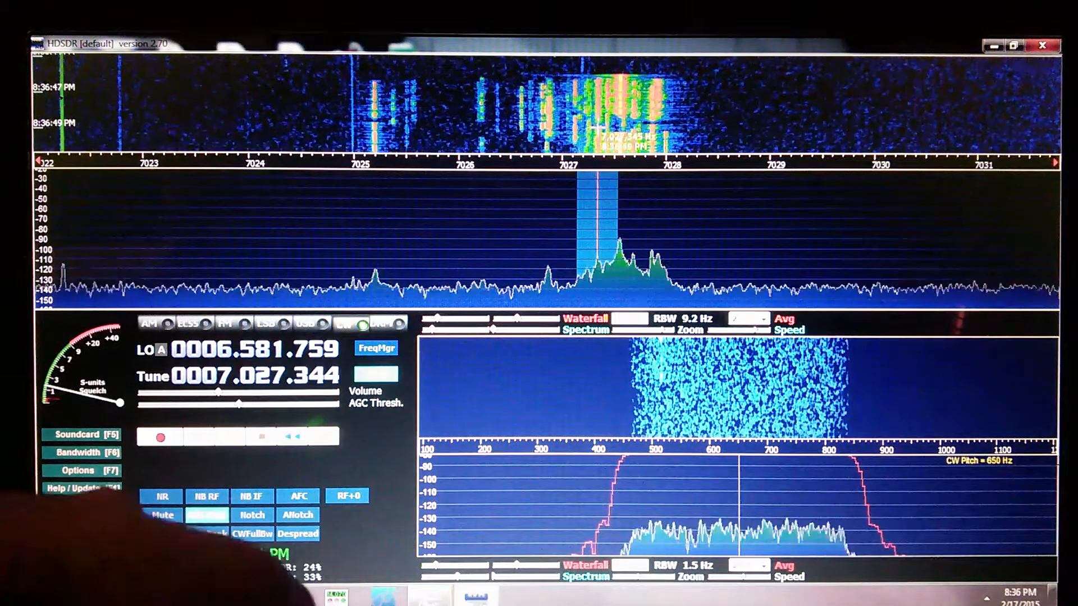